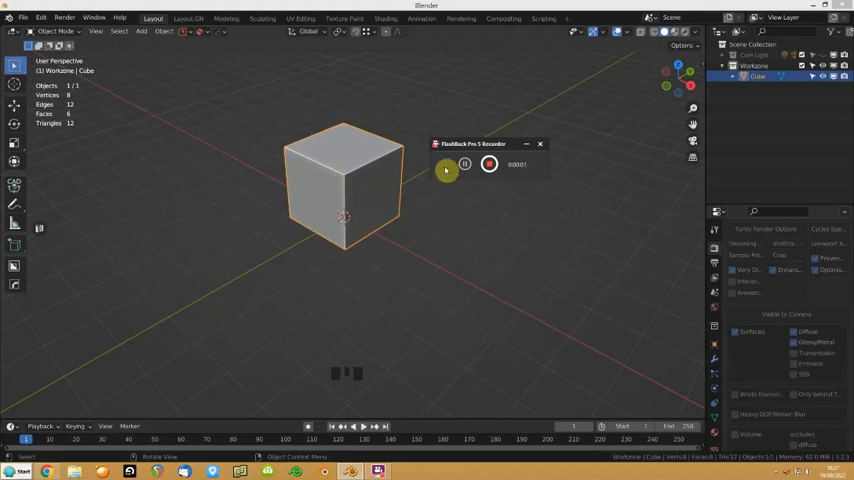
Step: Delete the default cube, leaving an empty scene
key("Delete")
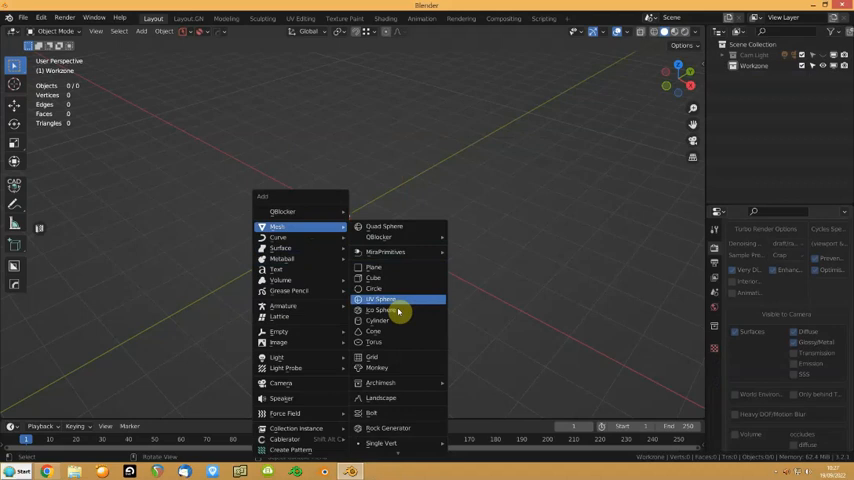
Step: Add a UV sphere with more segments and rings and flatten it along Z
left_click(380, 300)
type("32")
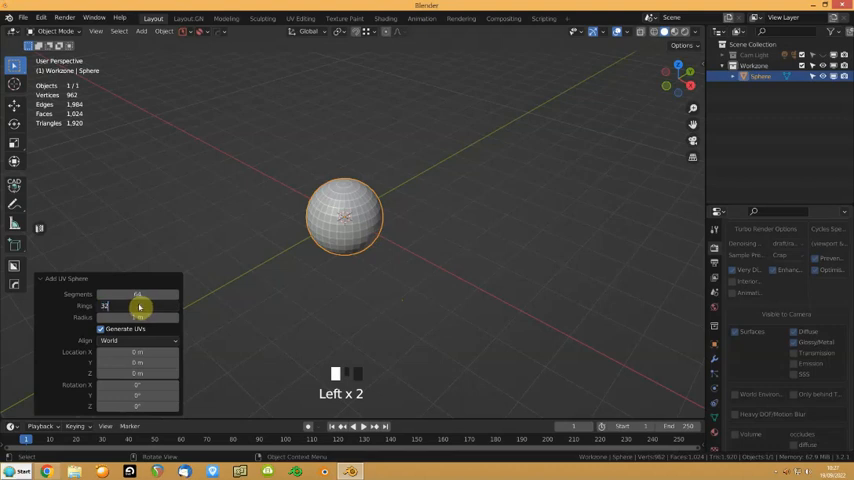
left_click(137, 305)
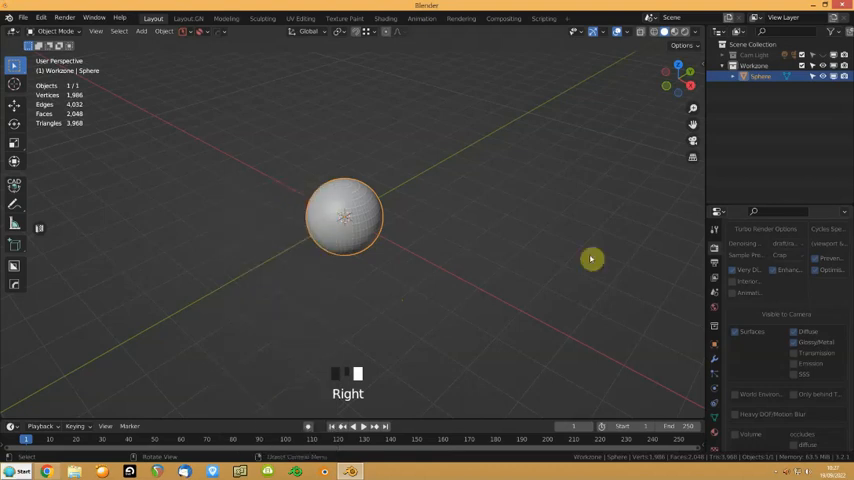
left_click(714, 355)
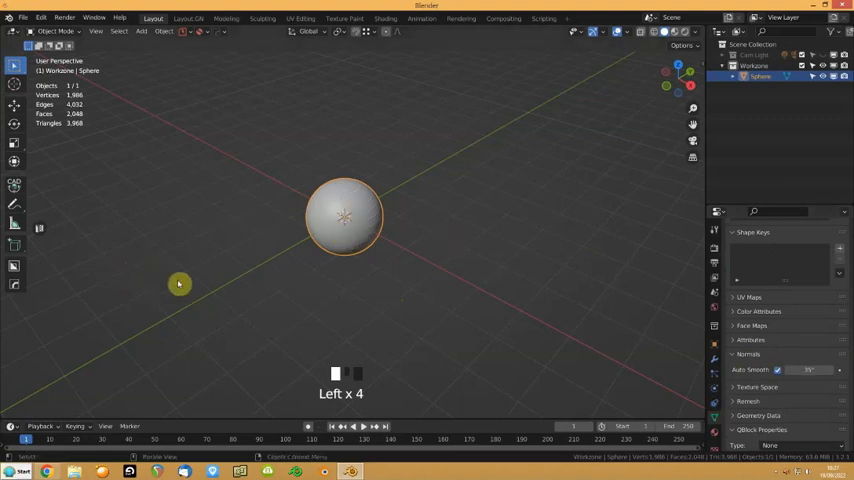
scroll("up", 3)
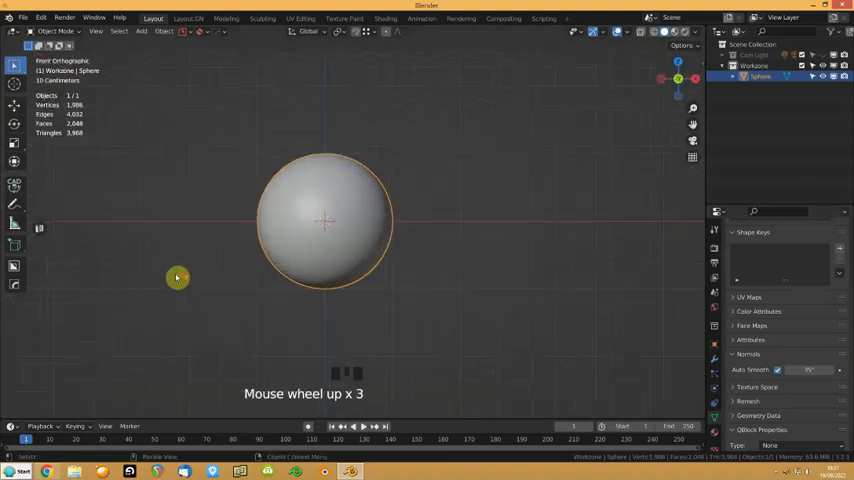
key("s")
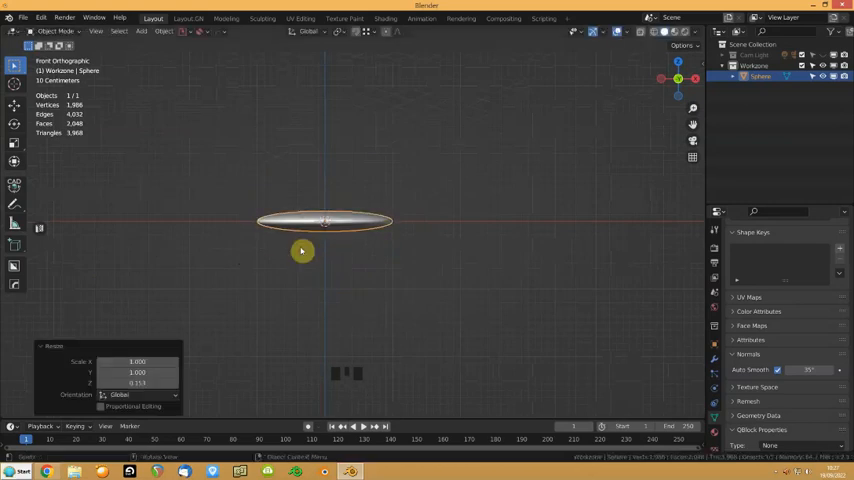
Step: Apply the flattened disc's scale with Ctrl+A
key("ctrl+a")
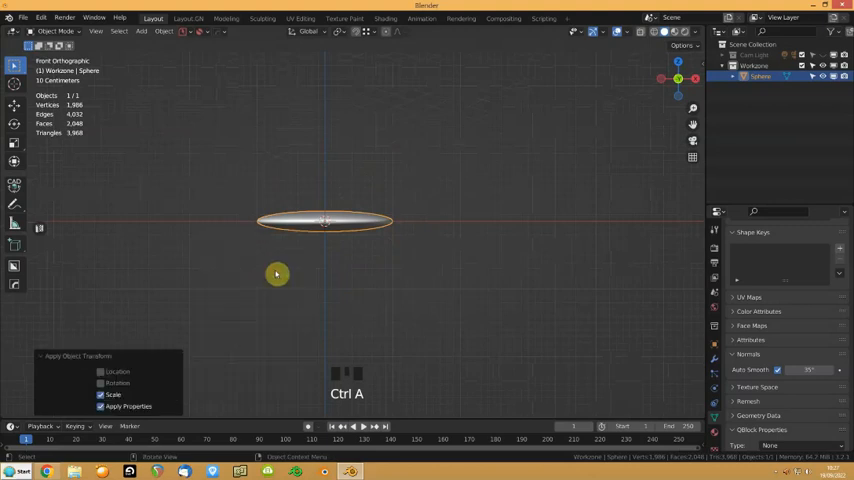
scroll("up", 3)
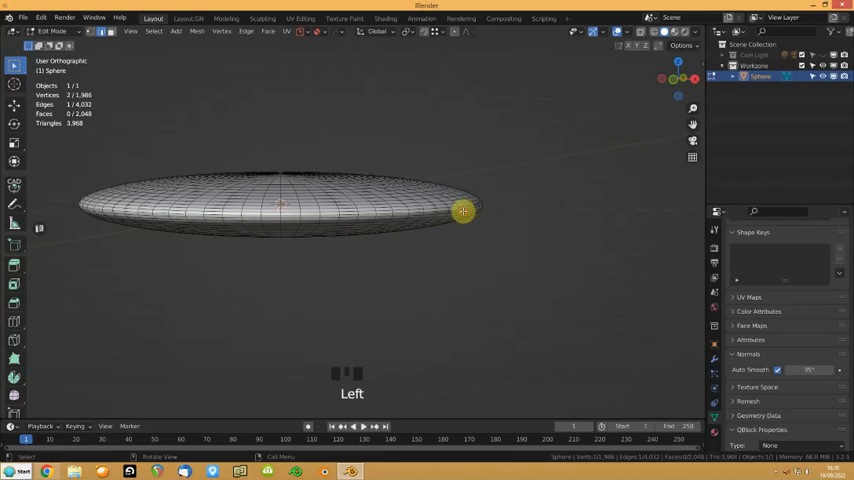
Step: Delete the disc's vertices below the middle edge loop, leaving a shallow dome
left_click(463, 211)
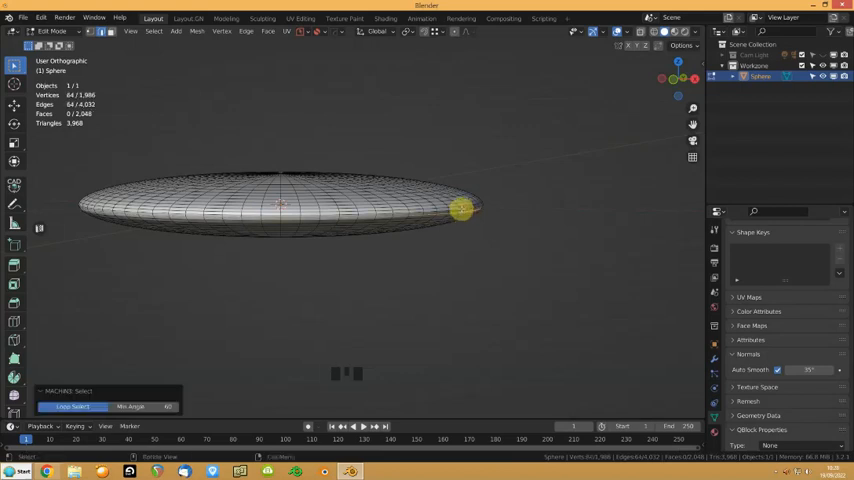
key("Delete")
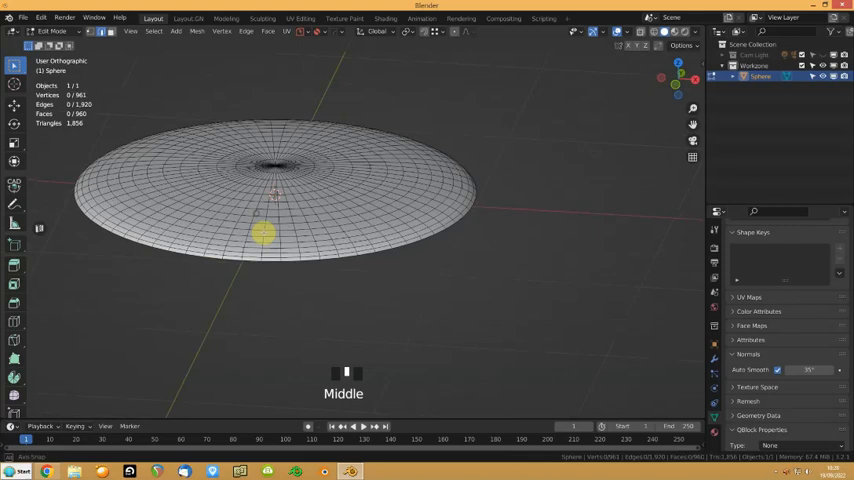
left_click_drag(270, 240, 270, 200)
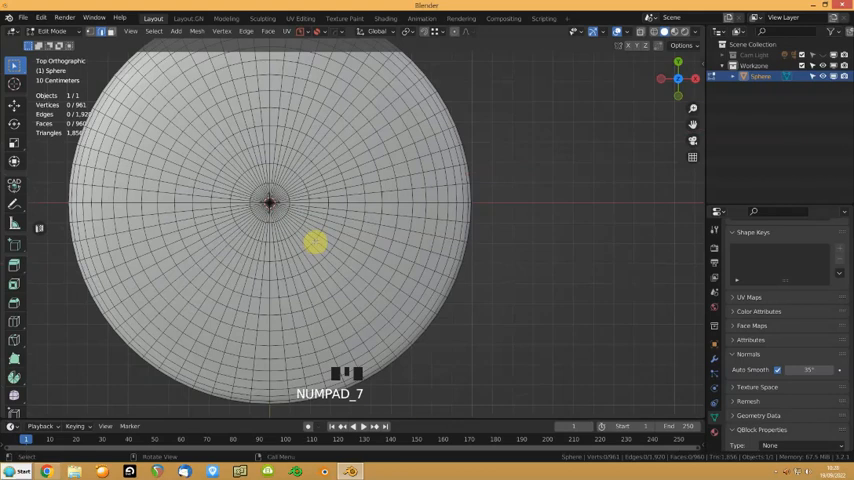
key("a")
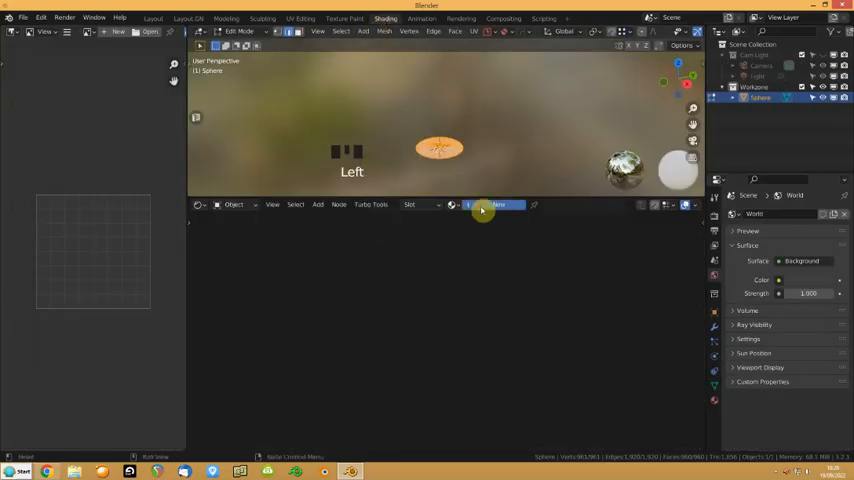
Step: Give the dome a material with the Captain America shield image in Base Color
key("ctrl+t")
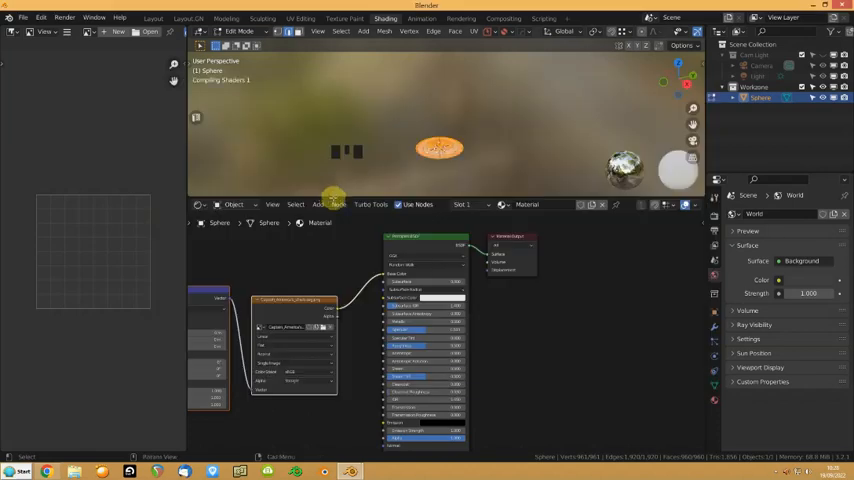
scroll("up", 3)
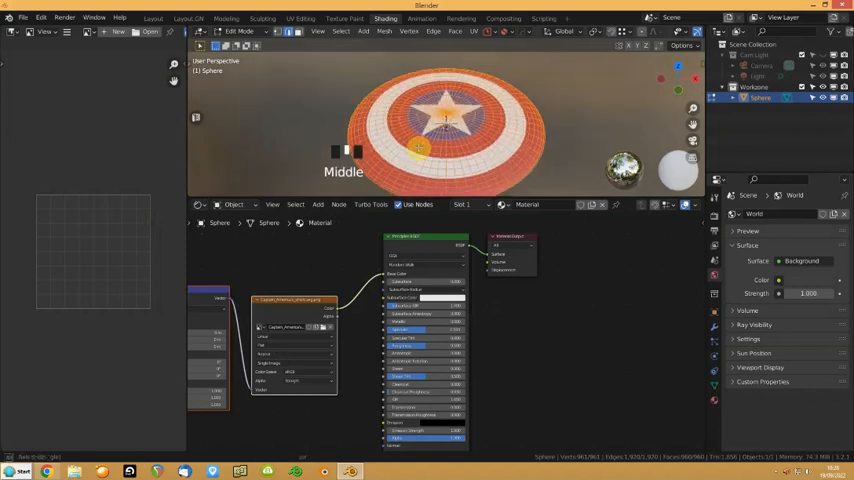
left_click(153, 18)
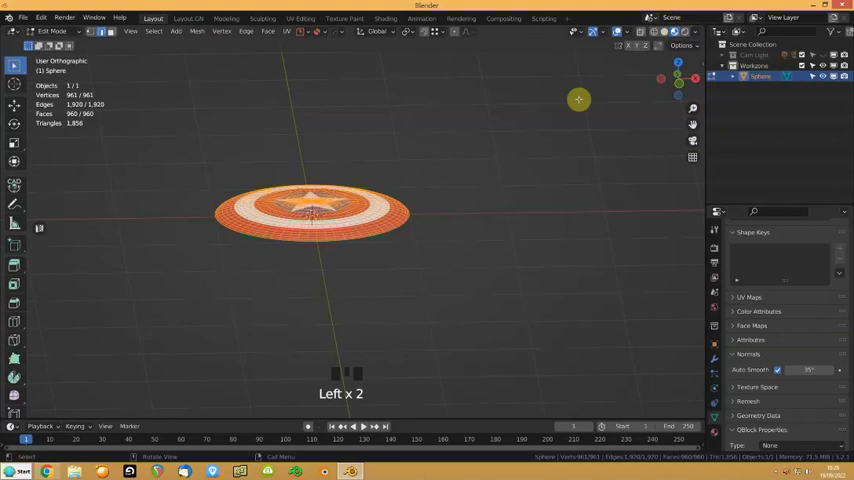
left_click(385, 17)
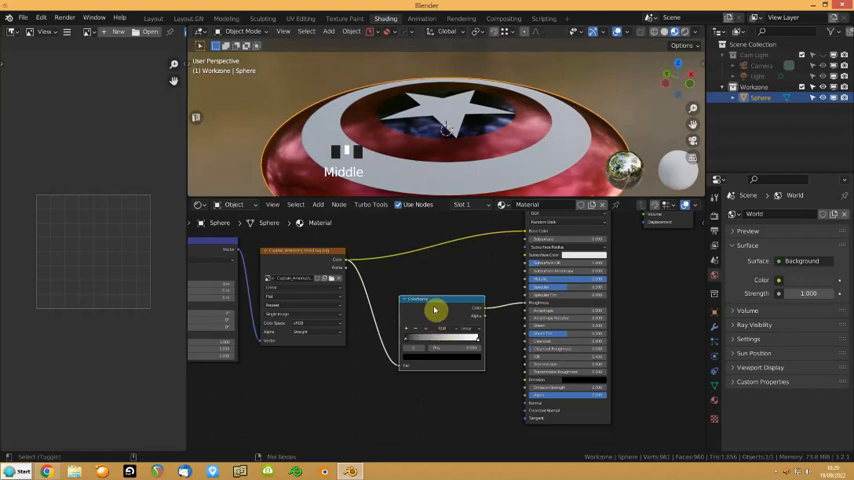
mouse_move(435, 308)
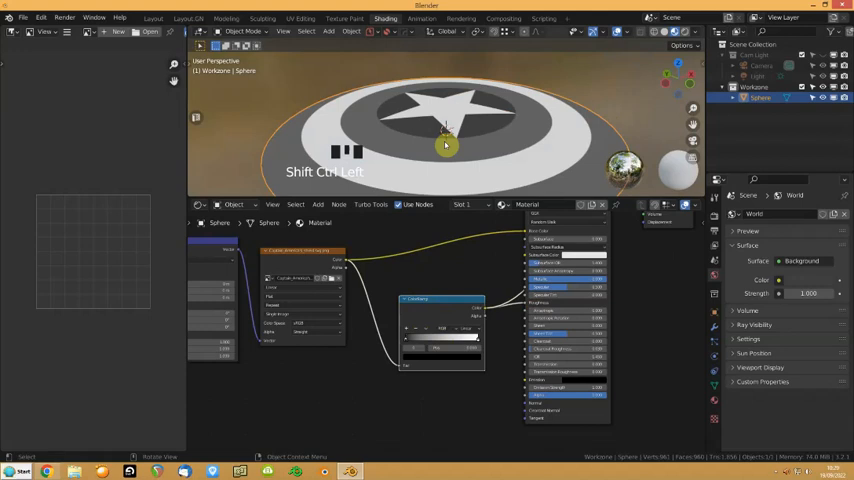
Step: Recolour the ColorRamp stops driving Metallic for a reflective red, white and blue finish
right_click(427, 332)
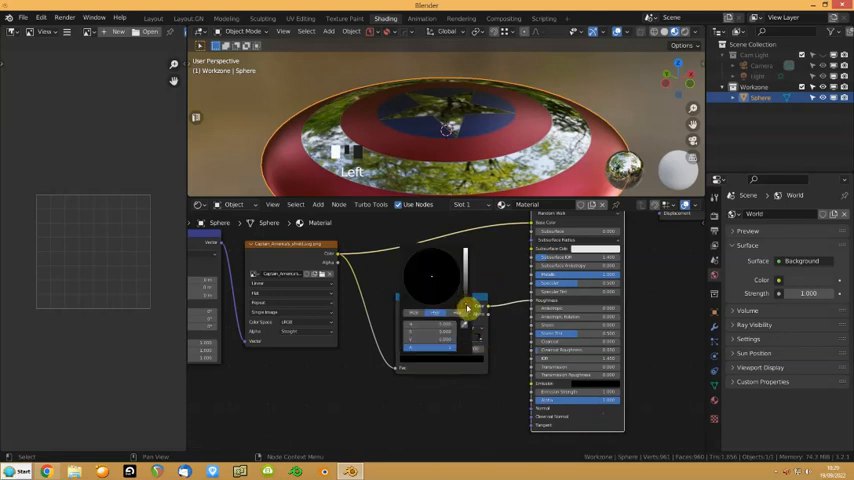
left_click(432, 277)
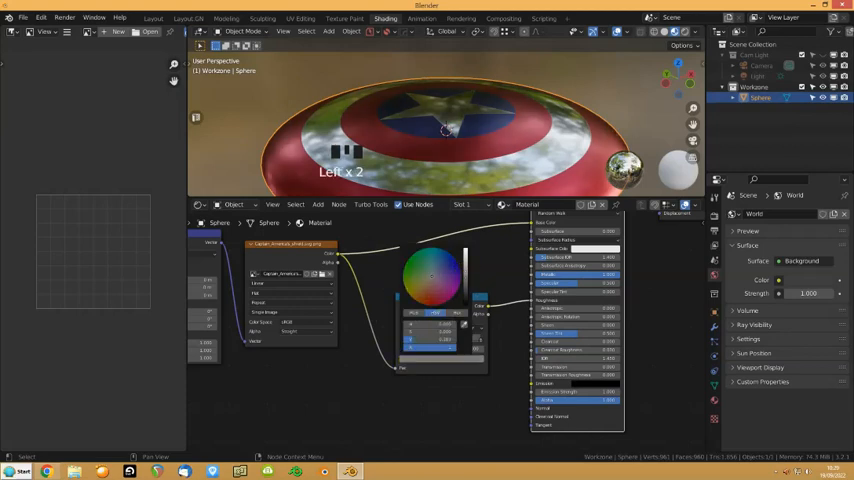
left_click(430, 275)
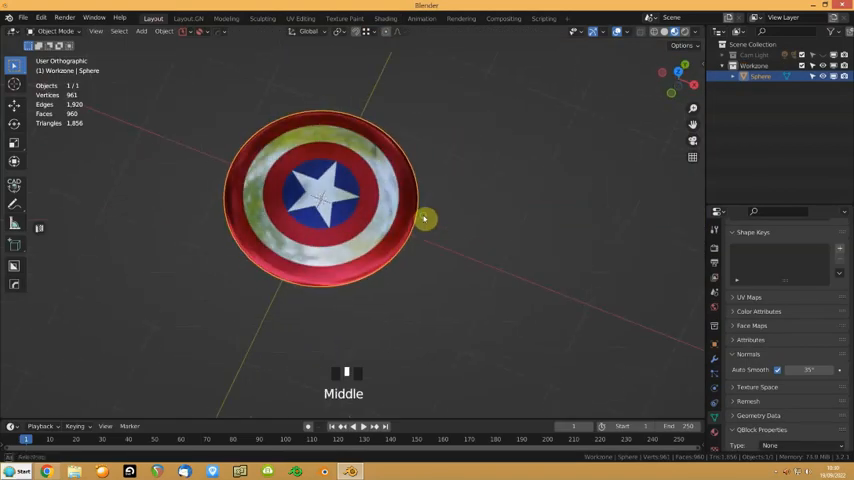
Step: Extrude the dome along Z into a thicker shell and scale the selected rim edge loops
left_click_drag(424, 218, 341, 161)
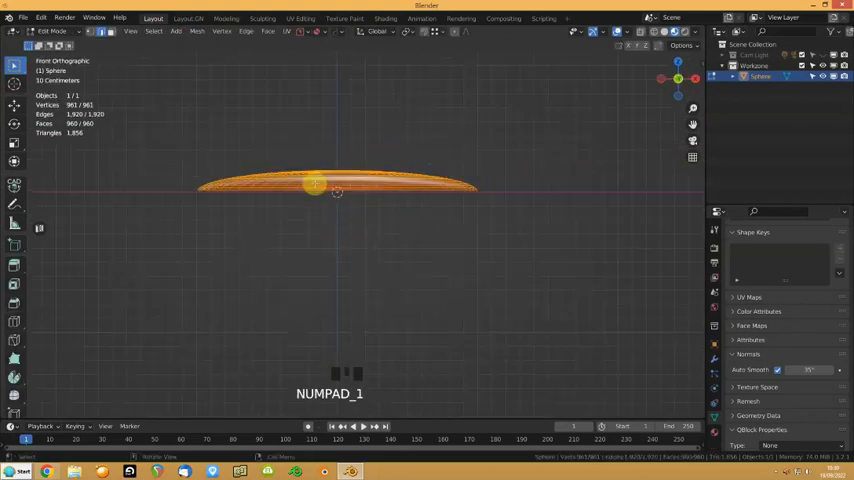
key("e")
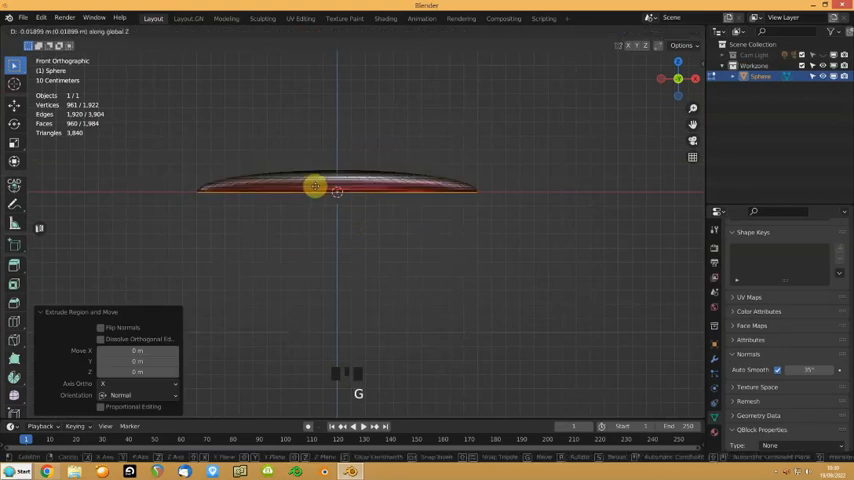
scroll("up", 3)
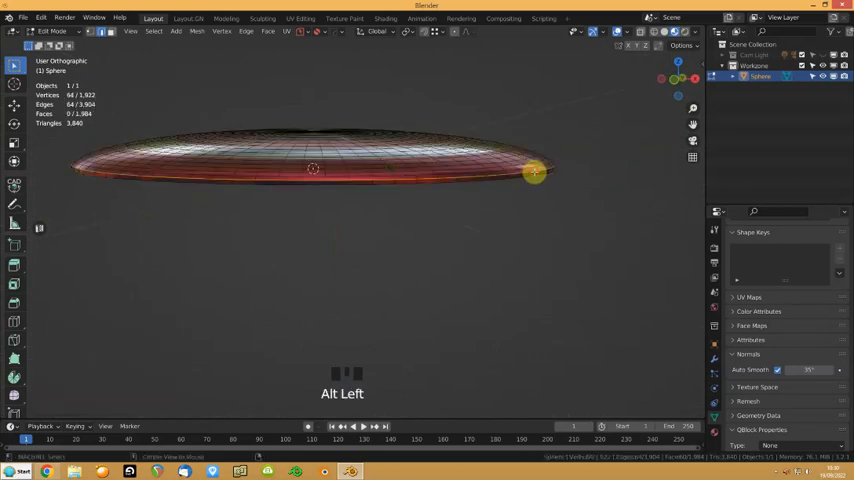
key("s")
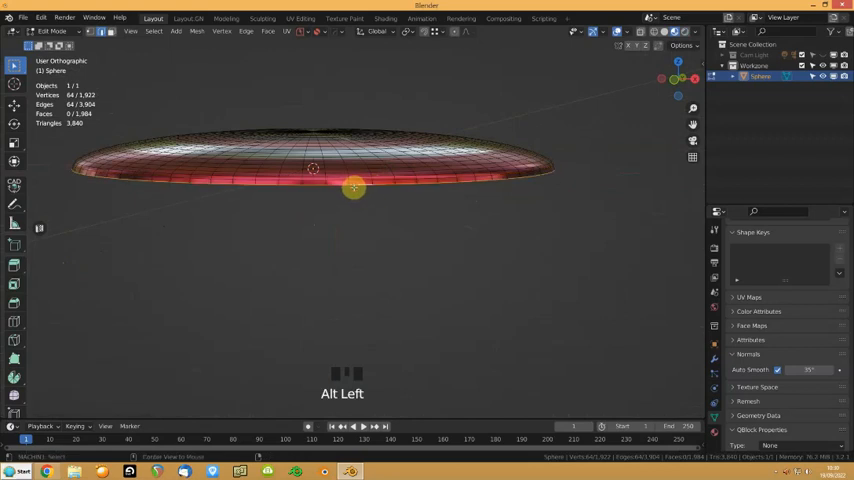
key("s")
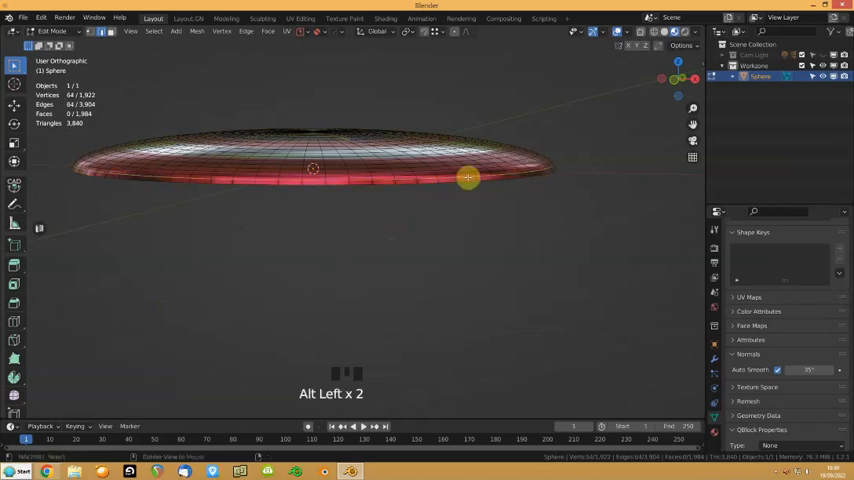
key("s")
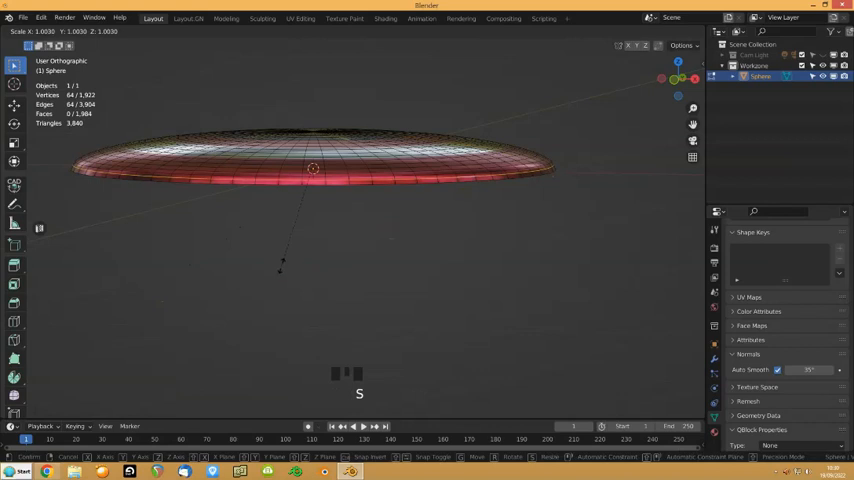
Step: Orbit the view around the thickened shield
middle_click(325, 210)
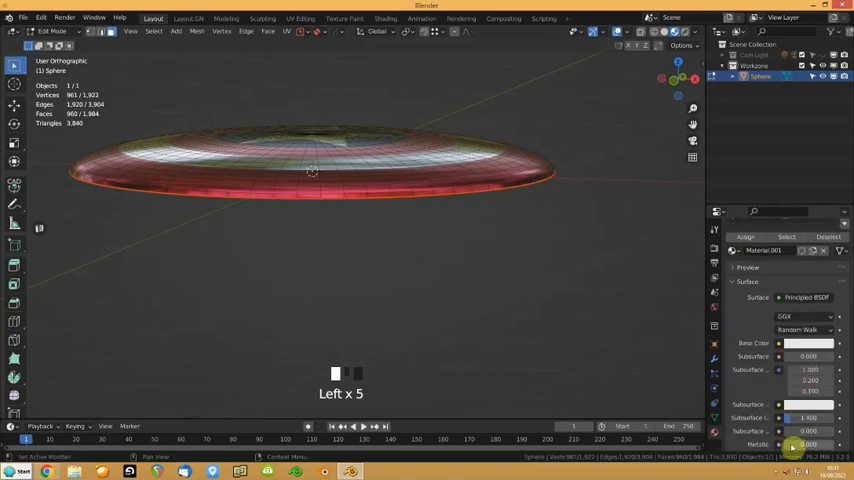
Step: Scale the whole shield mesh along Z in Edit Mode to about 0.82
scroll("down", 3)
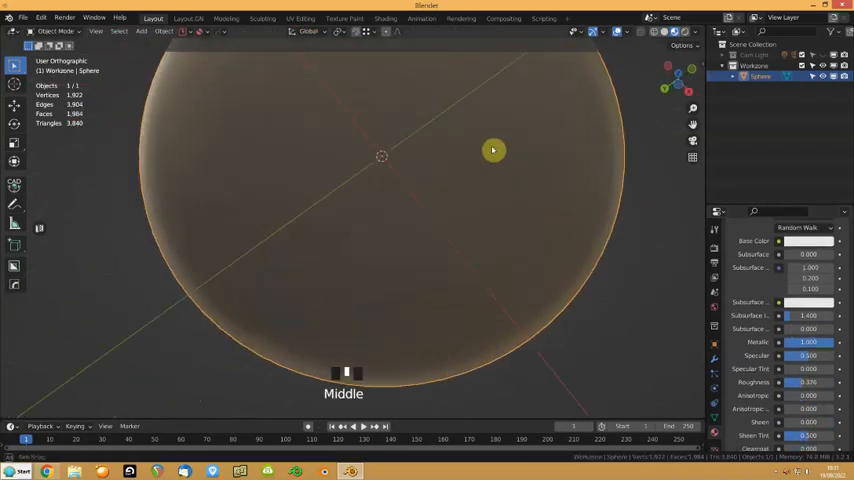
left_click_drag(493, 150, 625, 228)
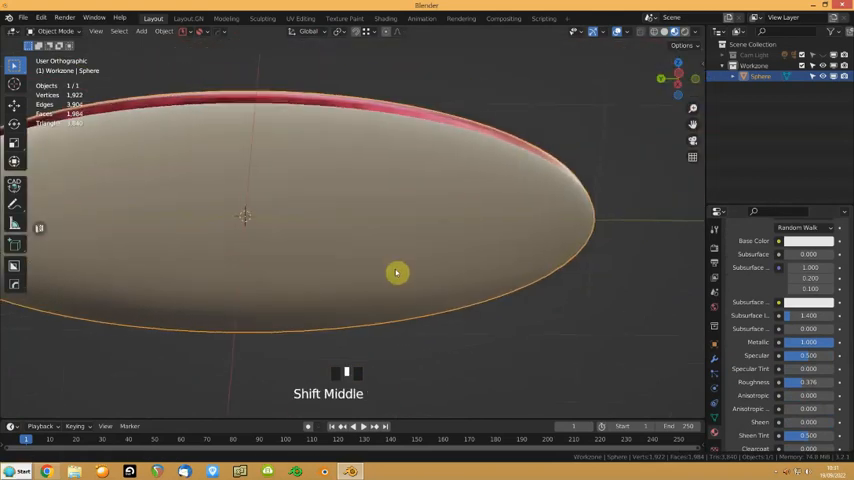
key("Tab")
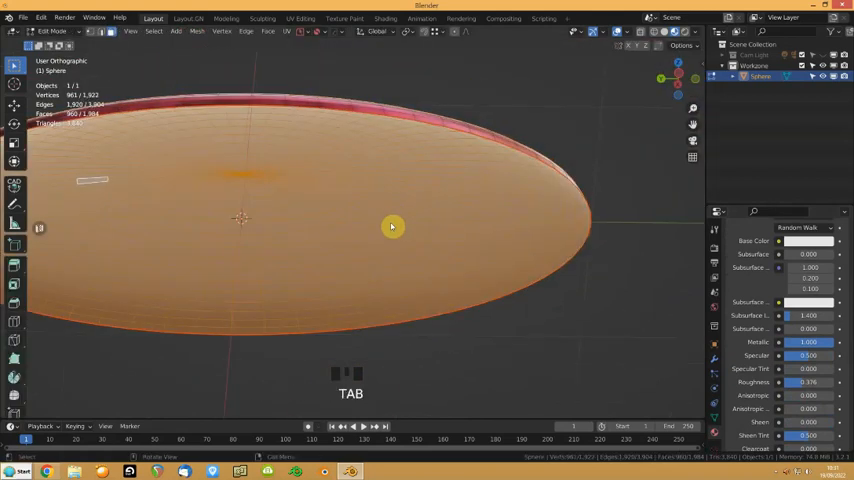
key("s")
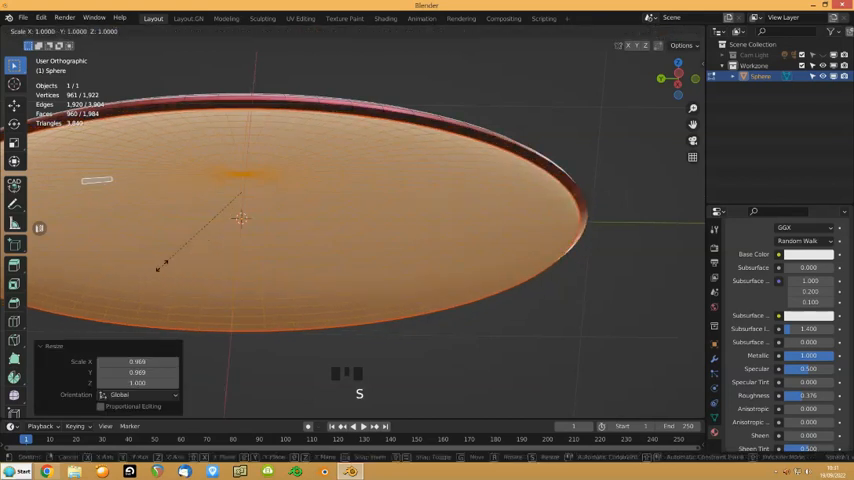
key("z")
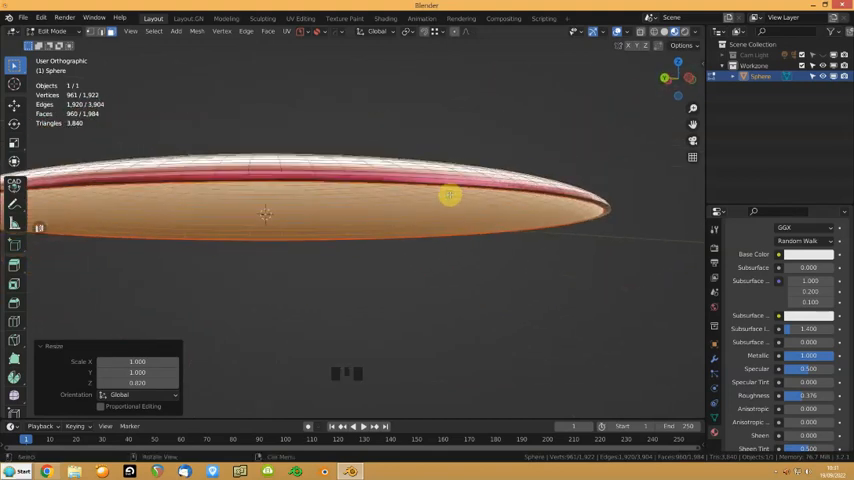
key("g")
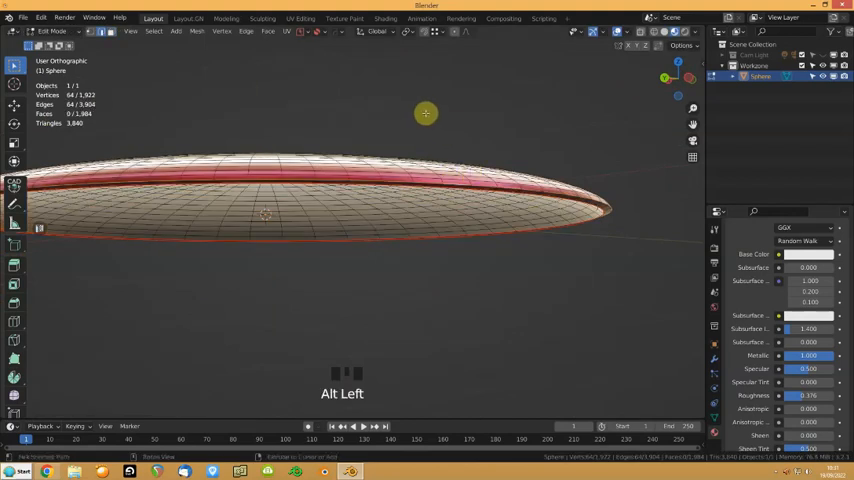
Step: Select the edge loop around the shield's rim with Ctrl+B, adding geometry there
key("Ctrl+B")
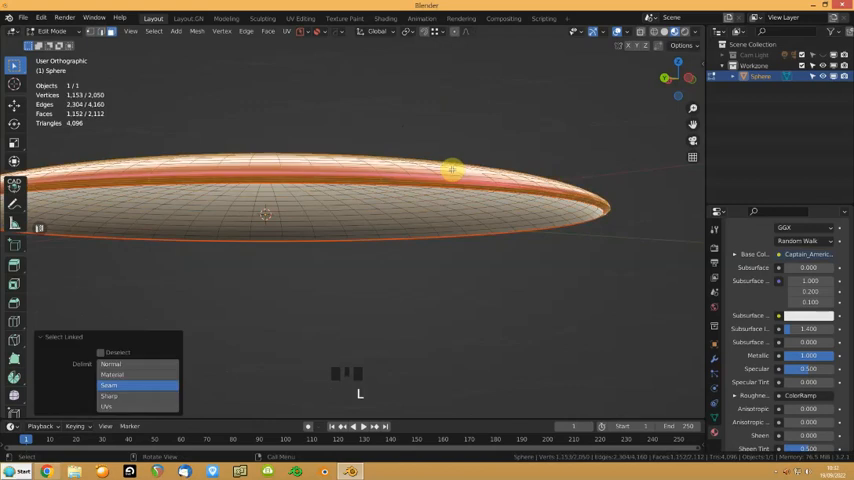
Step: UV unwrap the selected front faces so the star and rings image maps across them
scroll("down", 3)
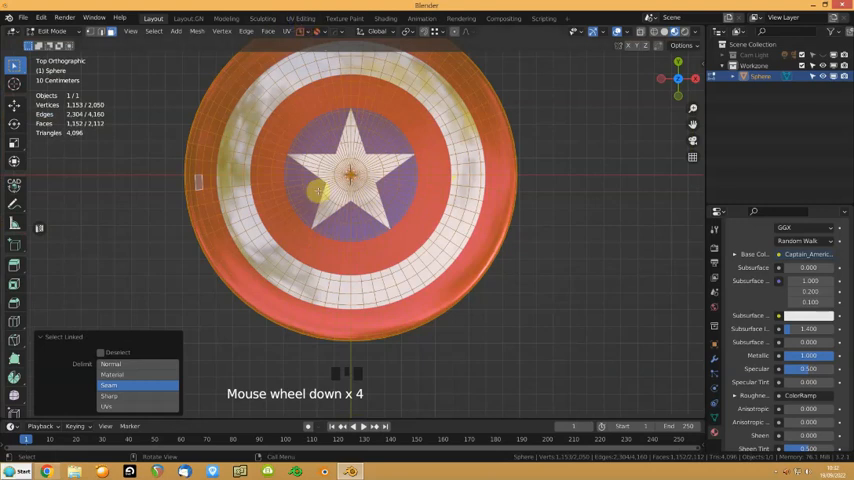
key("u")
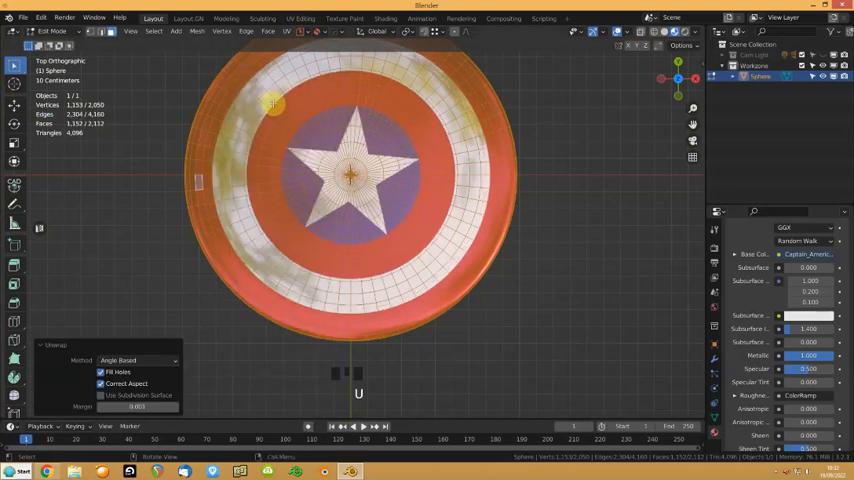
left_click(301, 18)
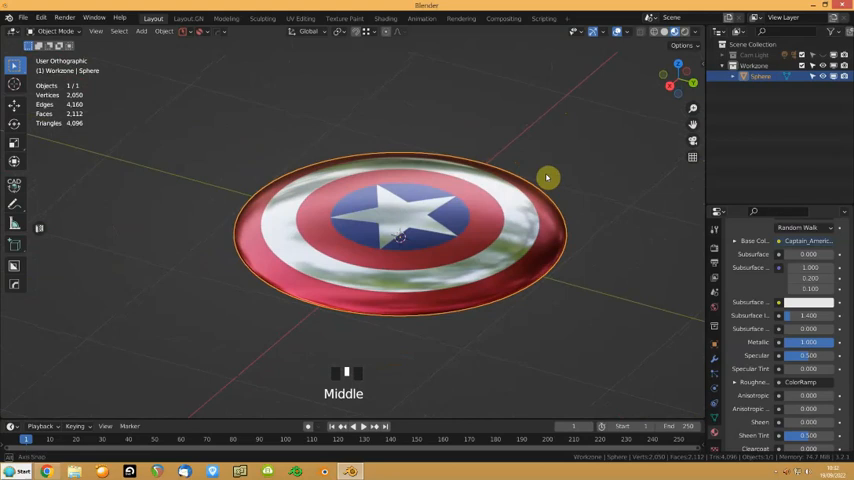
Step: Hide the image-mapped front faces, leaving only the plain back surface visible
scroll("up", 3)
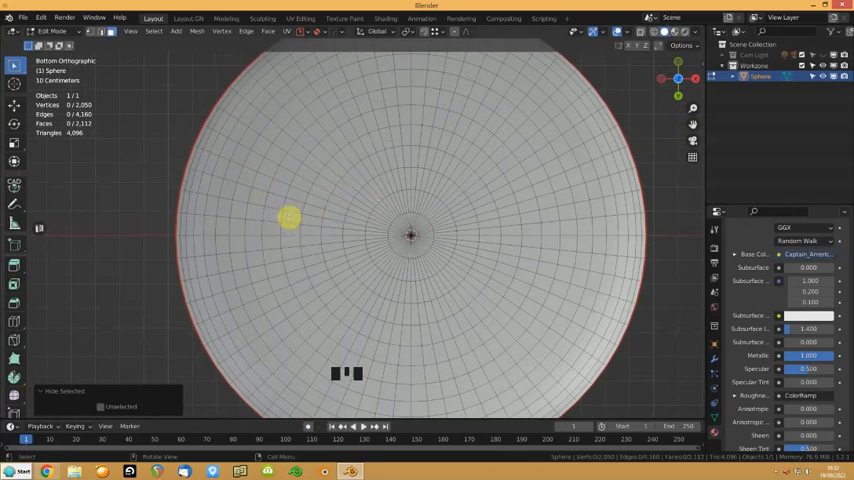
Step: Extrude small face patches on the shield's back into raised handle blocks
left_click_drag(288, 218, 388, 178)
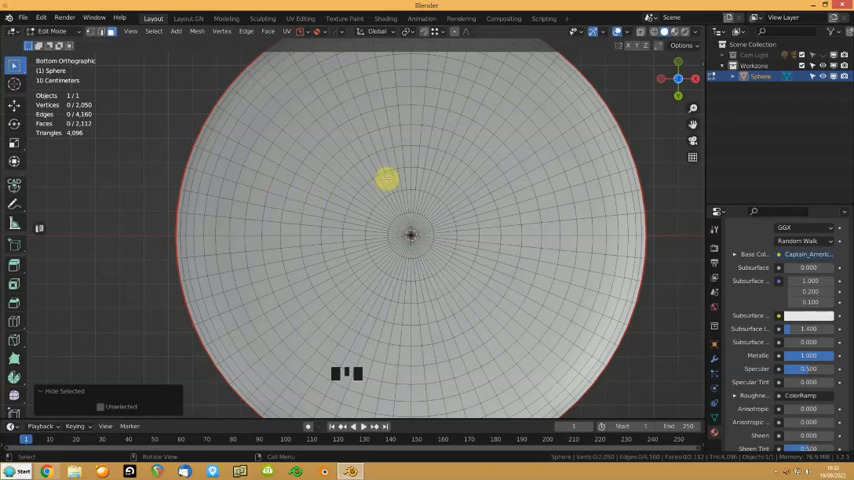
left_click_drag(386, 178, 280, 210)
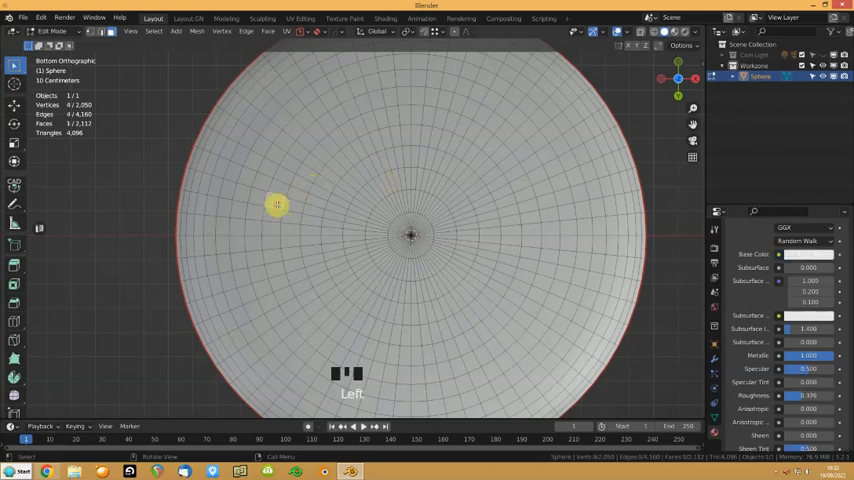
left_click(310, 237)
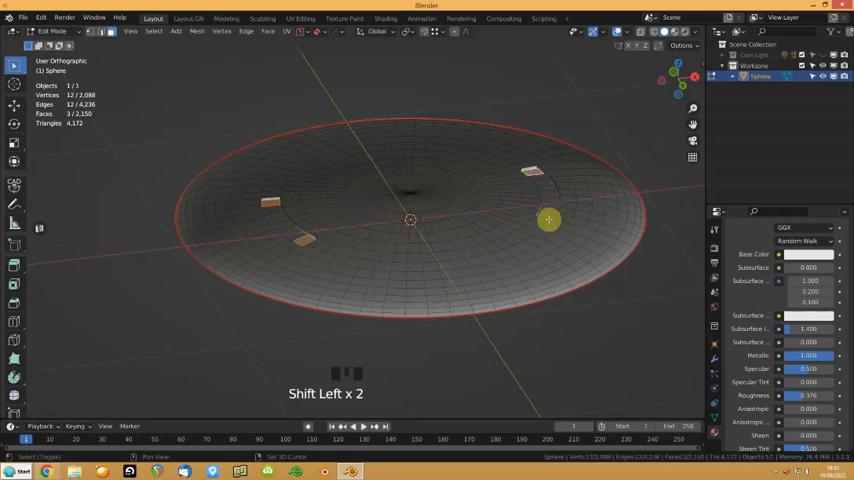
key("e")
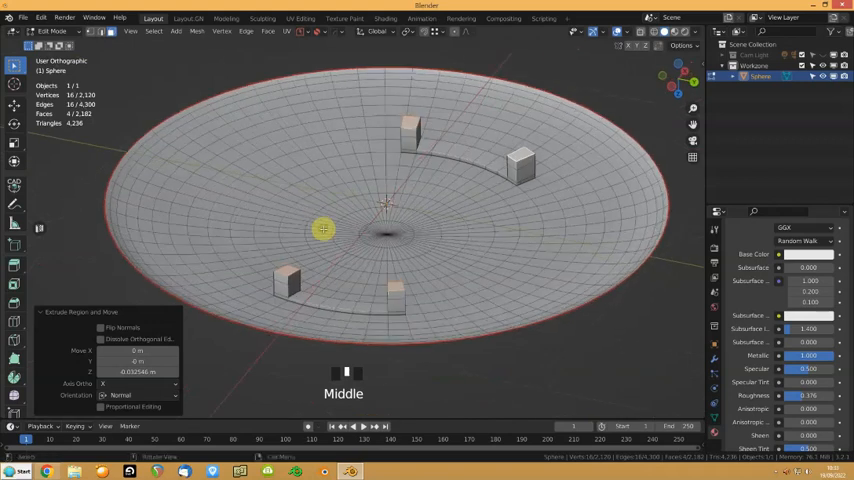
left_click(285, 275)
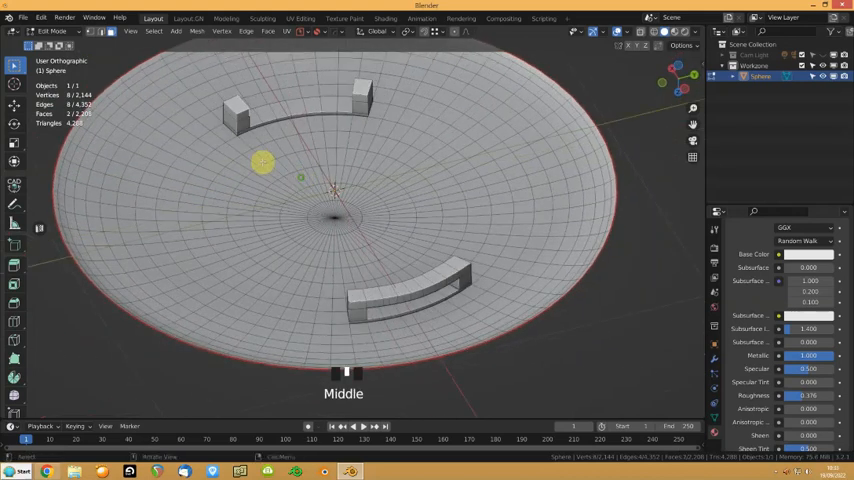
Step: Join the handle blocks into arches and select a face strip along the lower handle
key("ctrl+e")
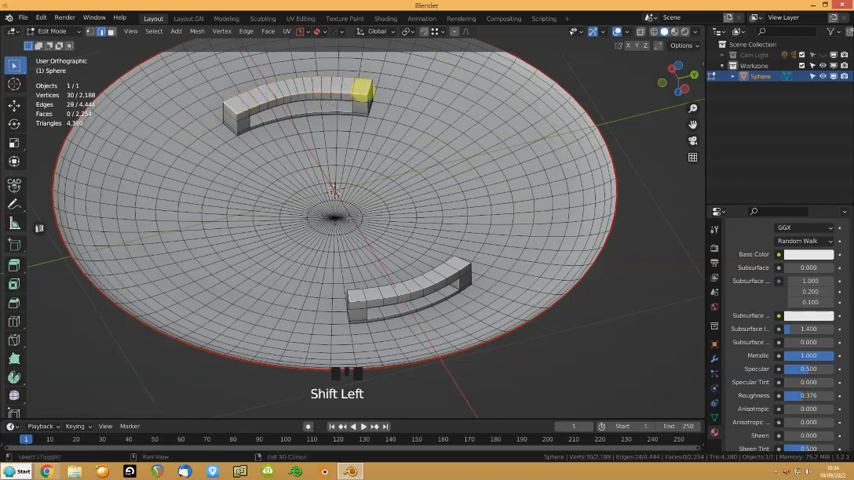
key("ctrl+b")
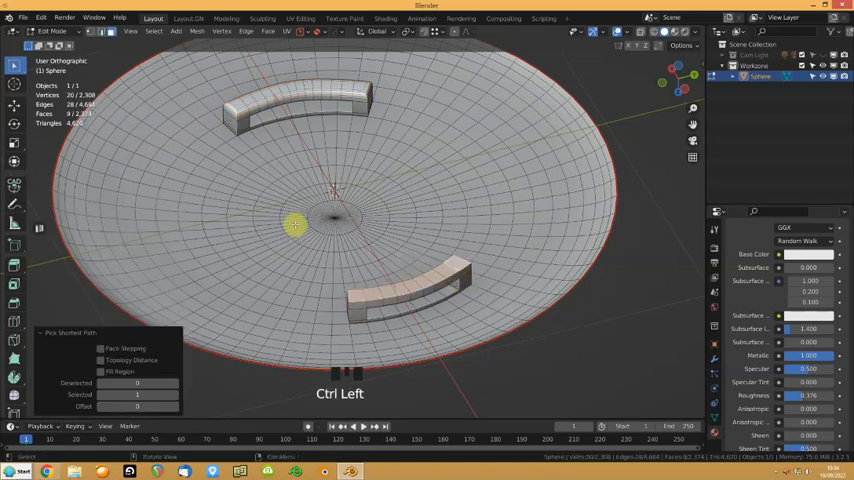
left_click(197, 31)
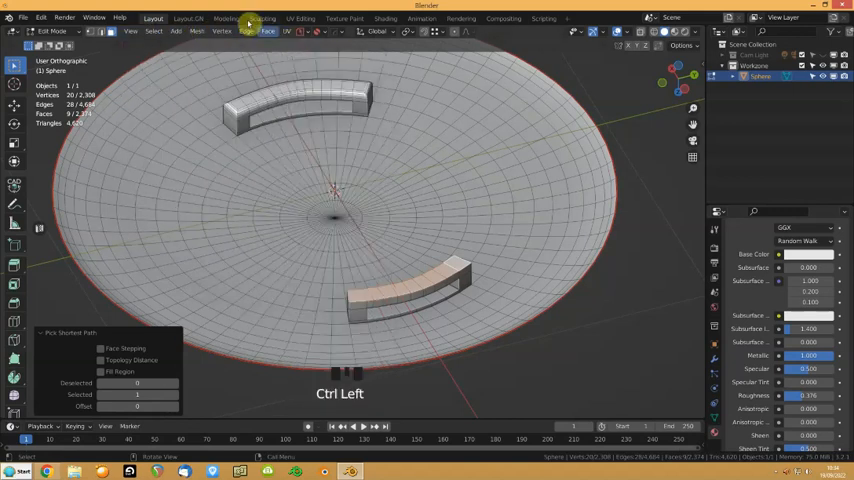
left_click(247, 31)
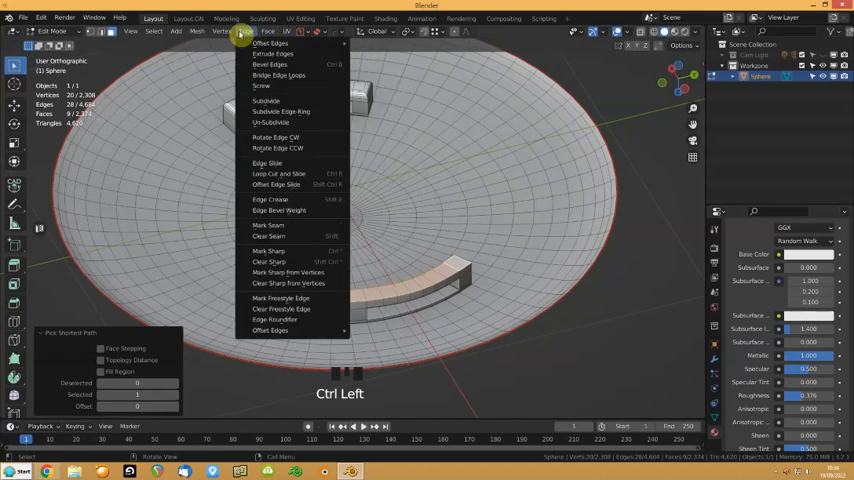
Step: Browse the Vertex, Face and Edge menus without choosing an operation
left_click(224, 31)
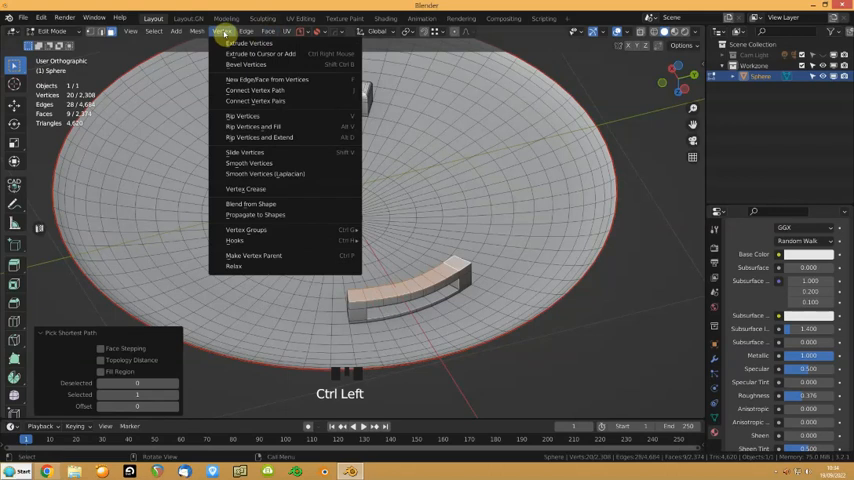
left_click(198, 31)
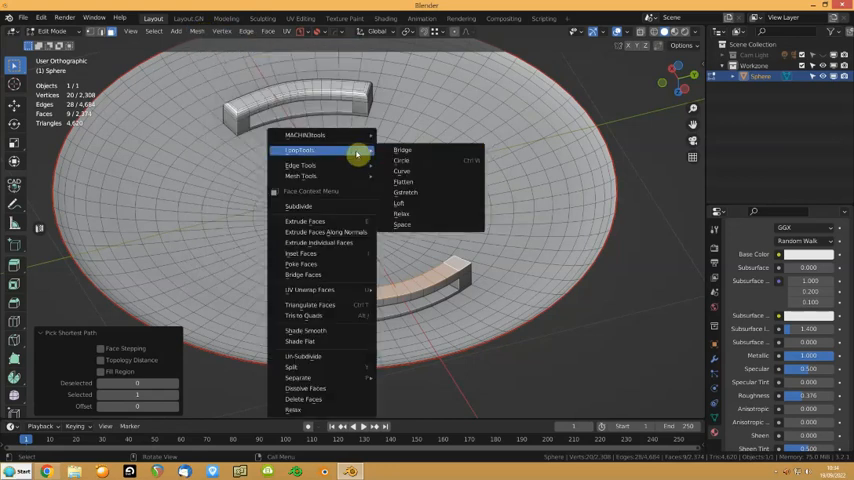
mouse_move(300, 253)
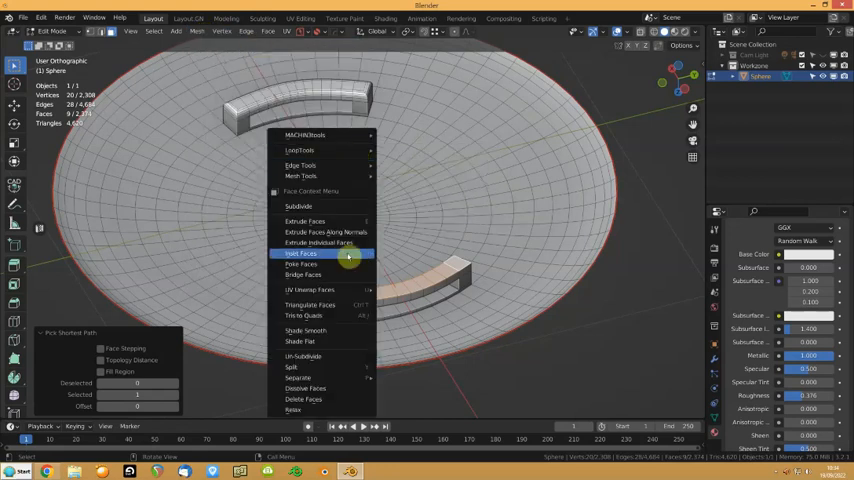
mouse_move(330, 176)
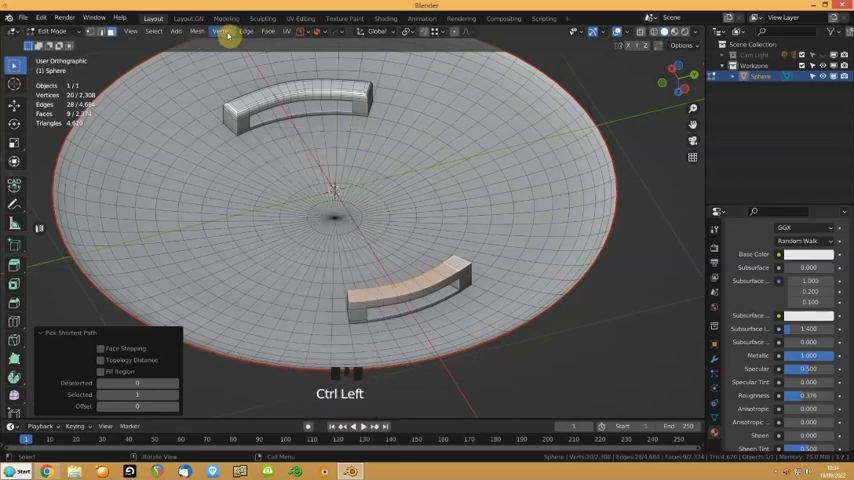
left_click(223, 31)
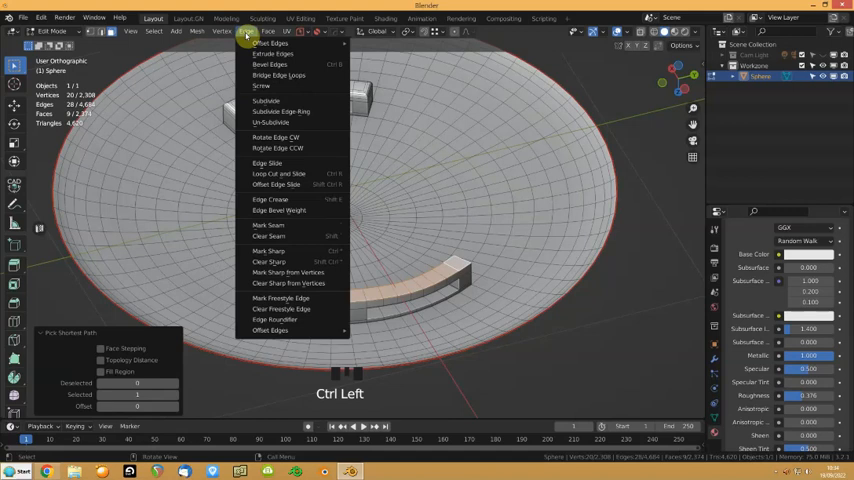
left_click(267, 31)
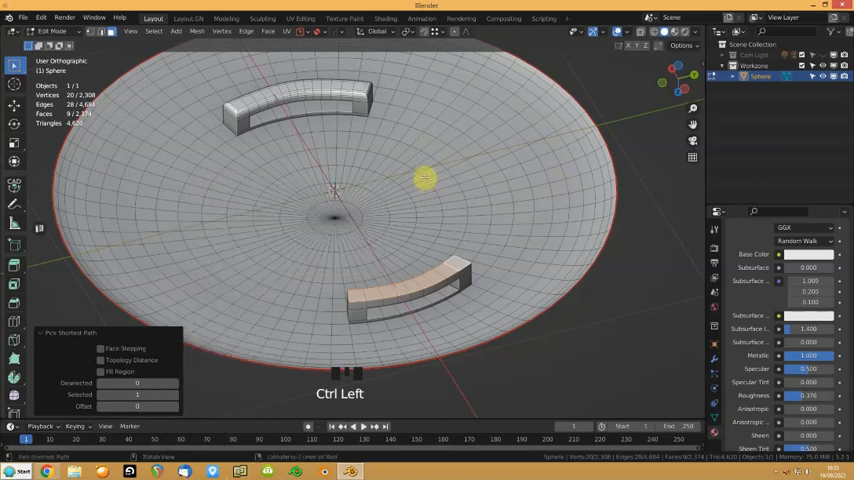
Step: Bevel the lower handle's edges with 4 segments and return to Object Mode
key("ctrl+'")
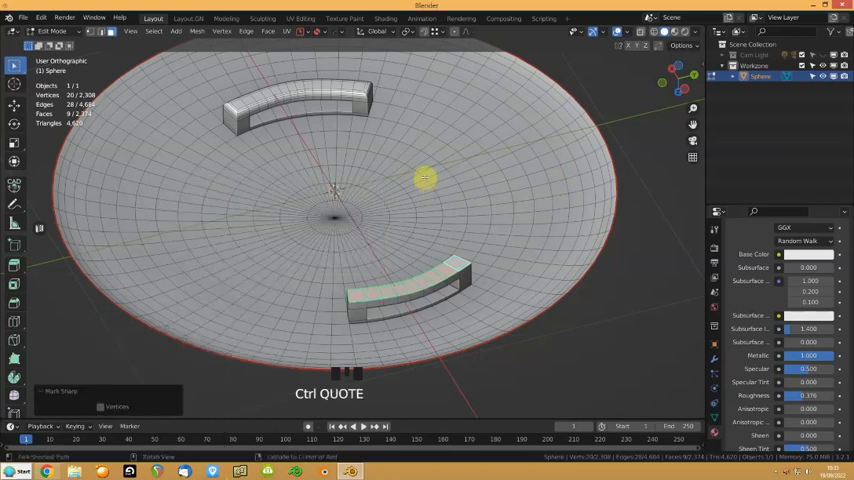
key("ctrl+z")
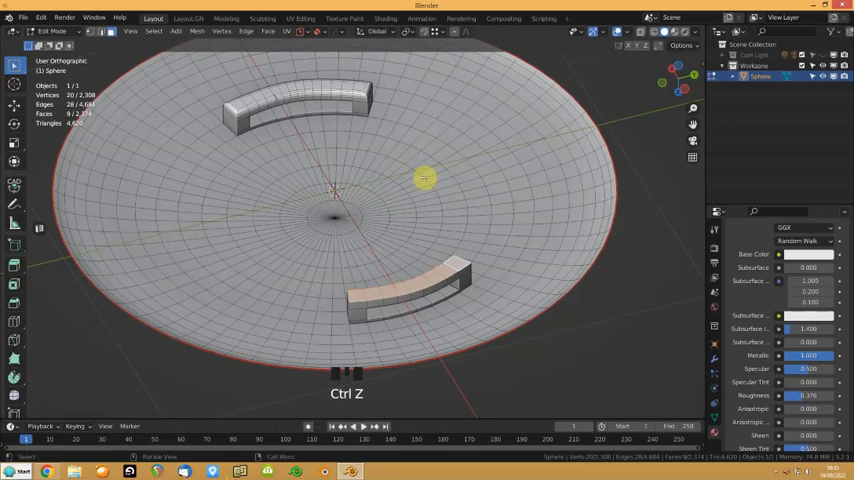
key("ctrl+b")
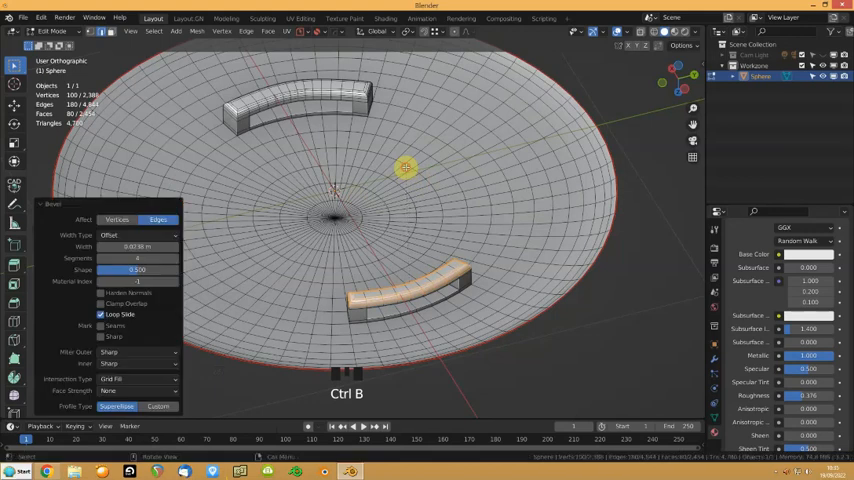
key("Tab")
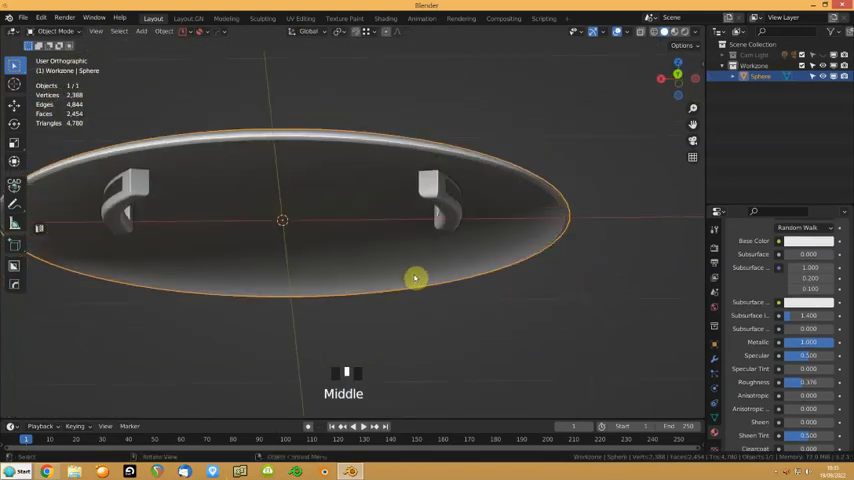
Step: Orbit to the shield's back and select both handles' faces in Edit Mode
left_click_drag(415, 278, 460, 138)
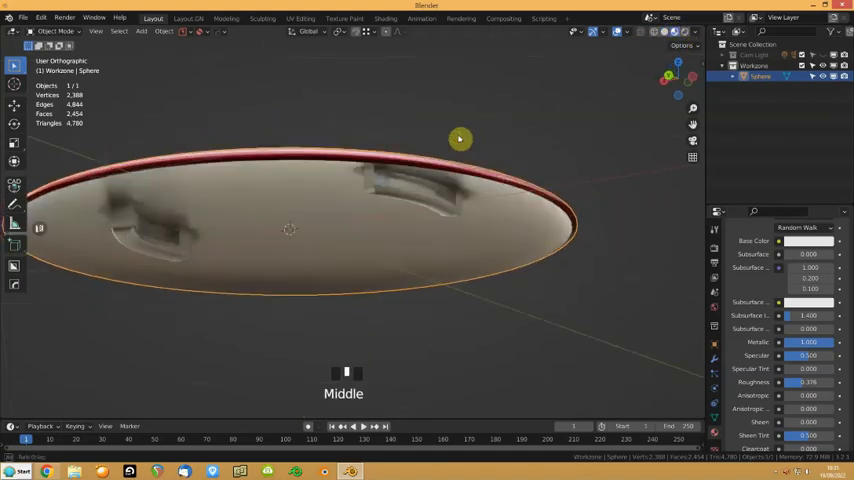
left_click_drag(460, 139, 356, 128)
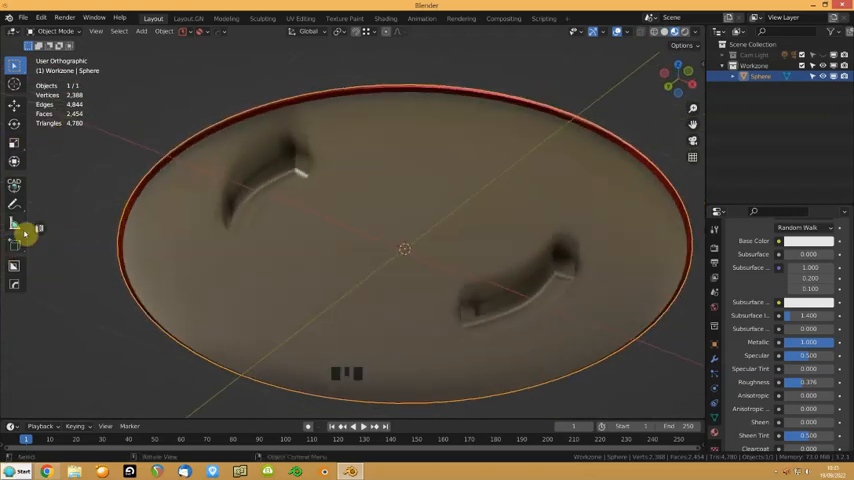
key("Tab")
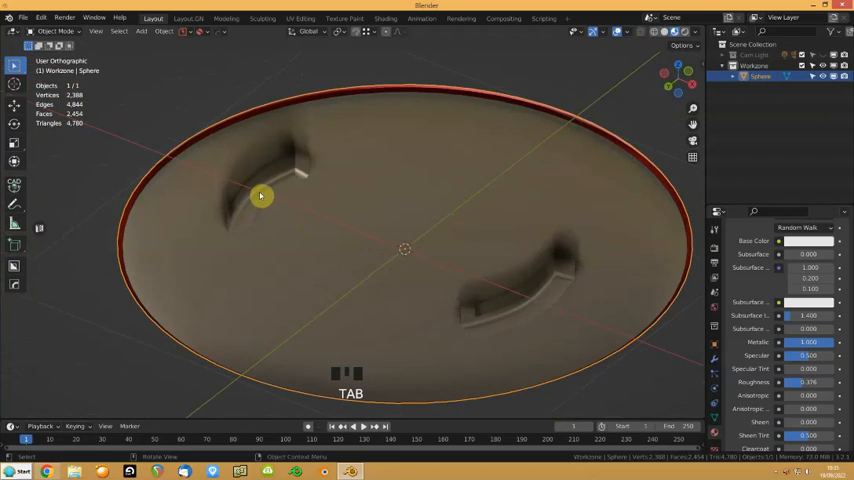
key("Tab")
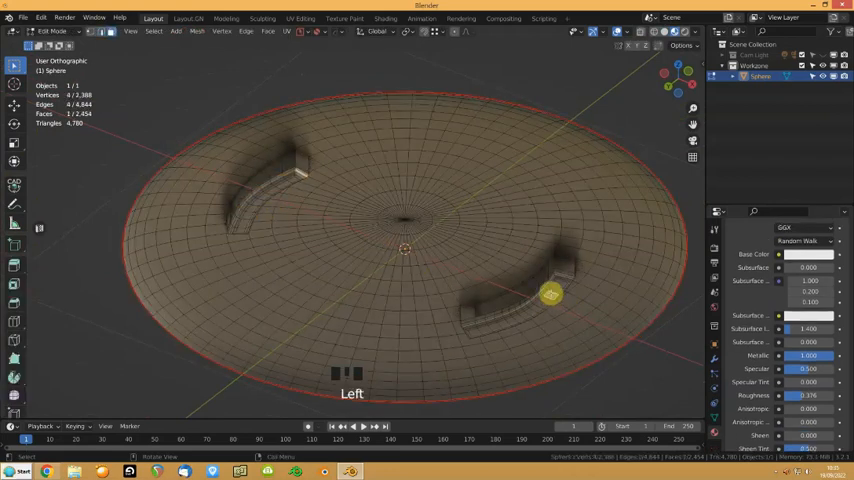
key("shift+ctrl+alt+f")
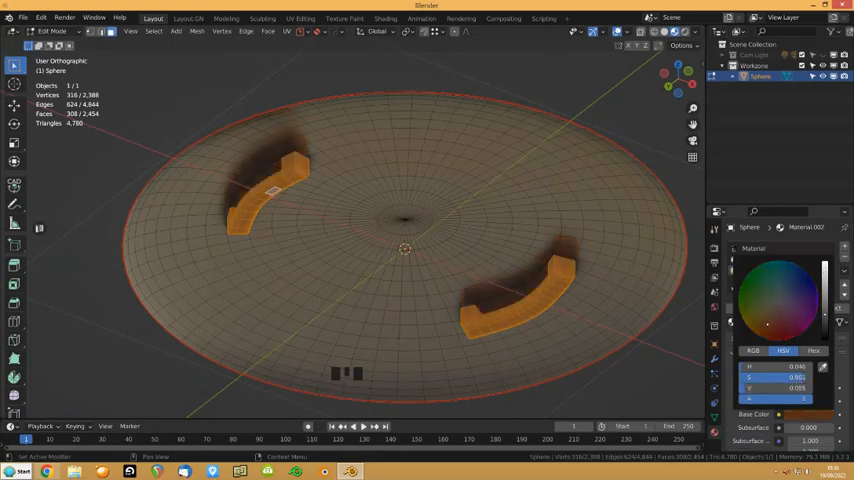
Step: Zoom out and orbit to inspect the shield's edge and brown handles
scroll("down", 3)
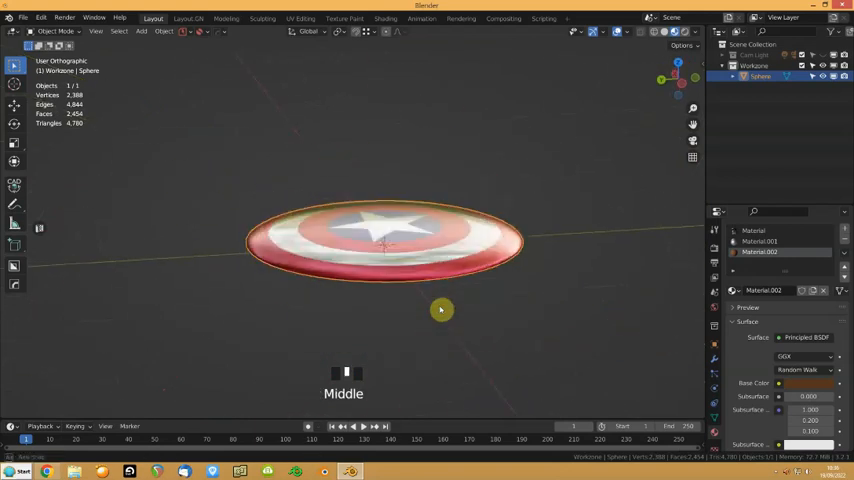
left_click_drag(440, 310, 601, 269)
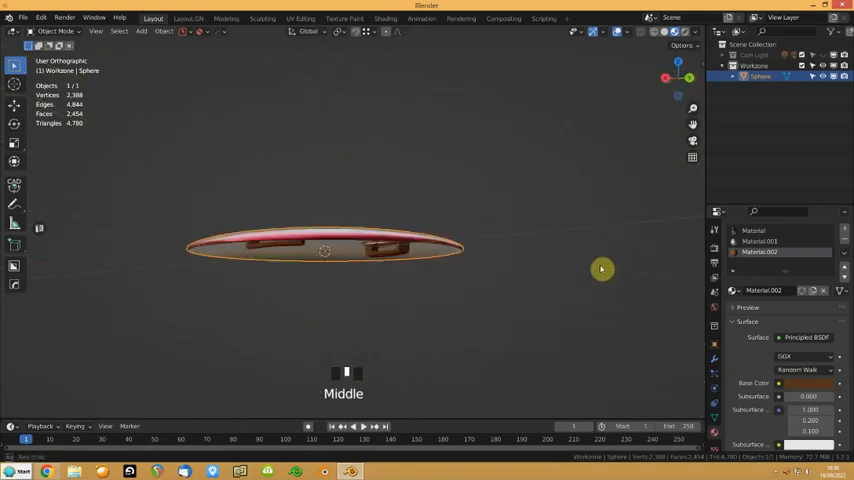